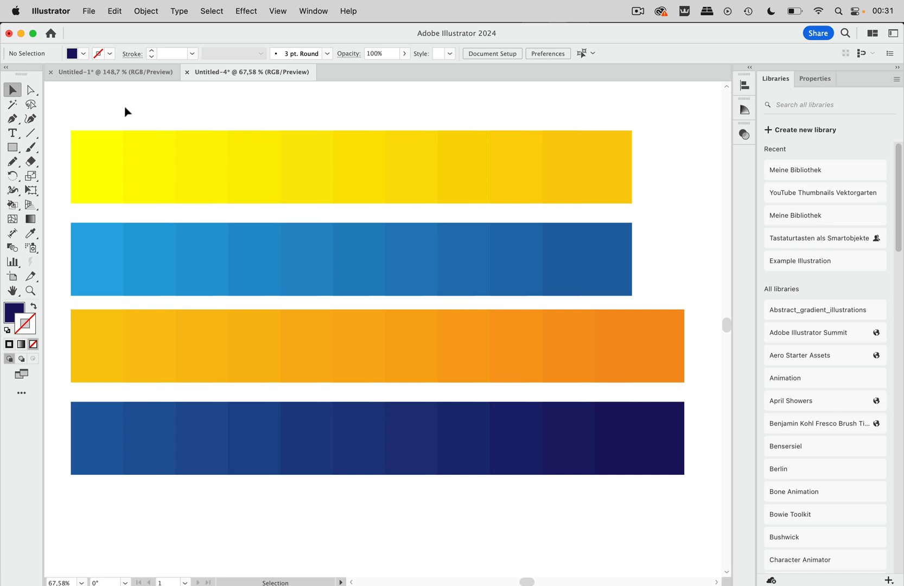
mouse_move(77, 105)
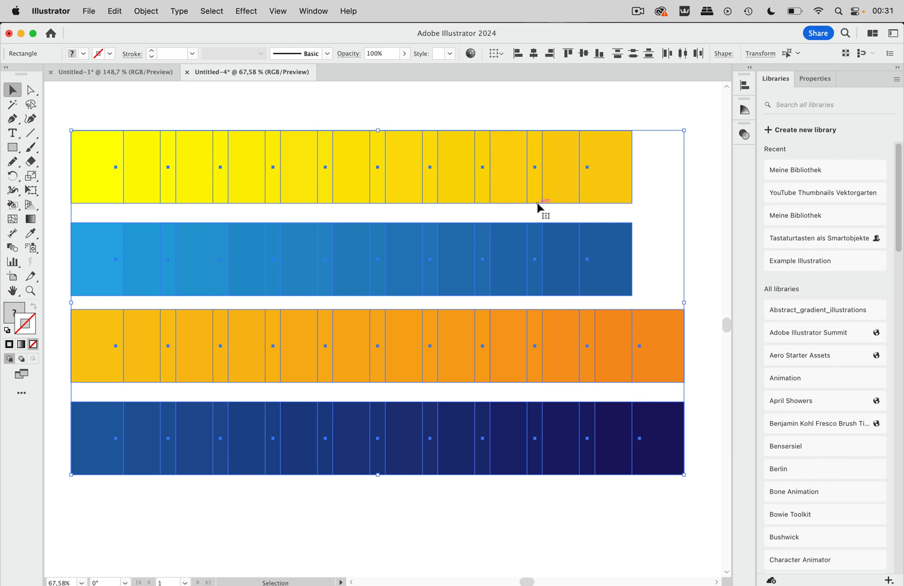
mouse_move(470, 54)
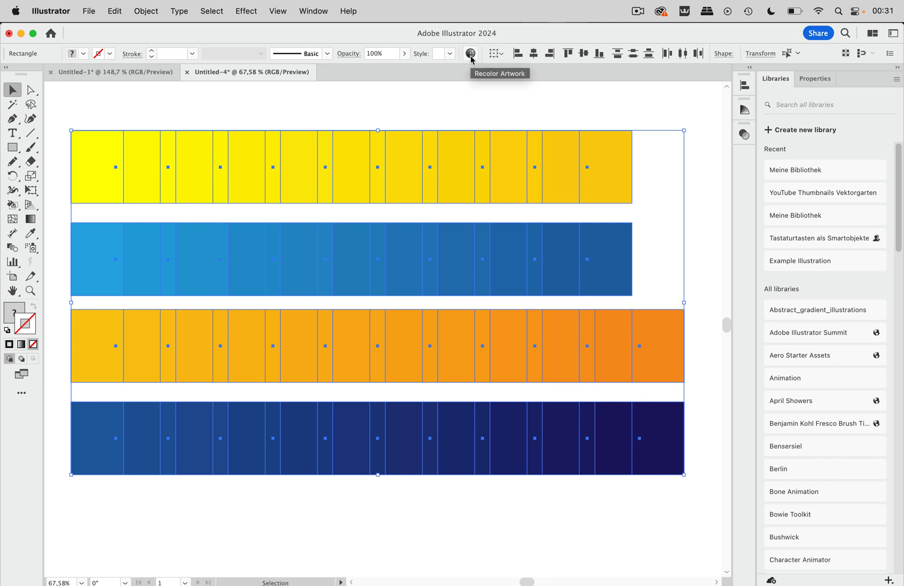
Step: Try reducing the bars to 5 colours in Recolor Artwork, then reset to the originals
left_click(470, 53)
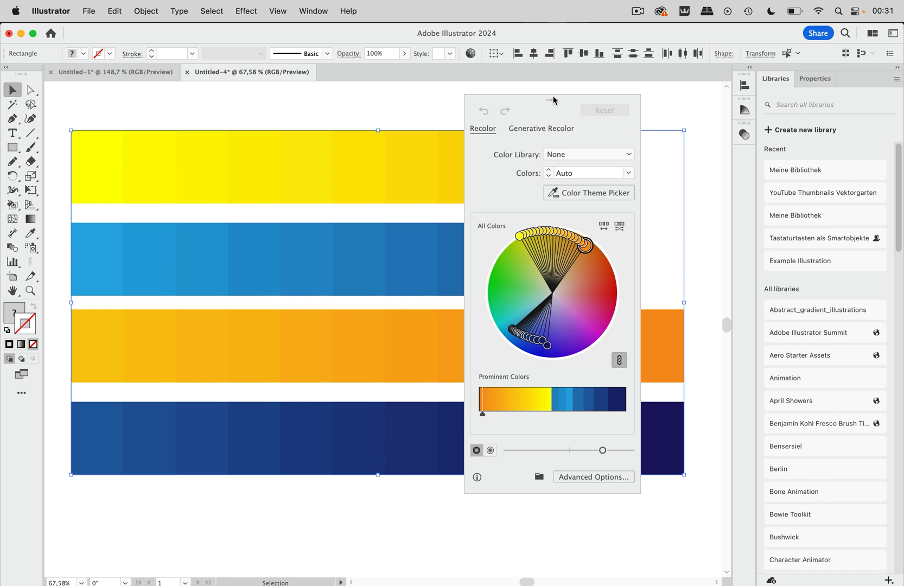
mouse_move(581, 98)
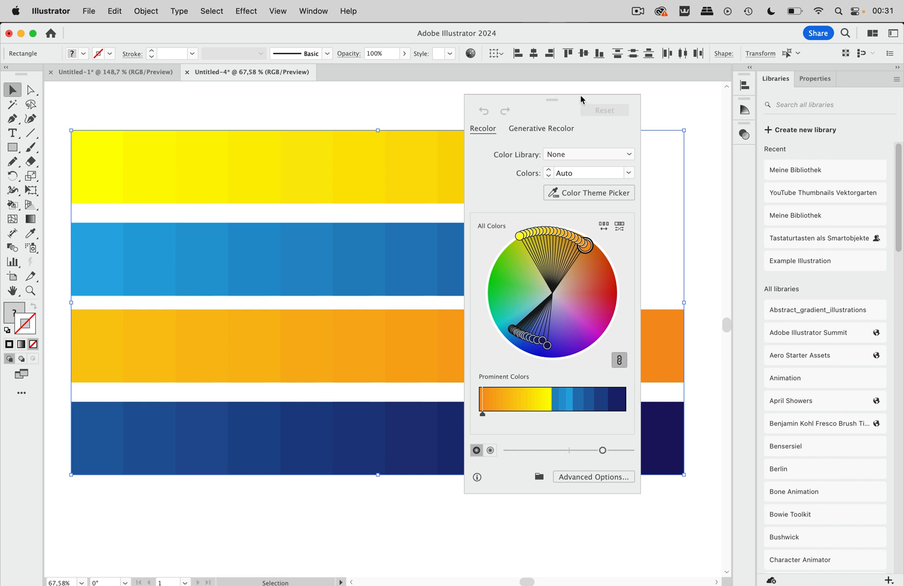
left_click_drag(552, 99, 634, 96)
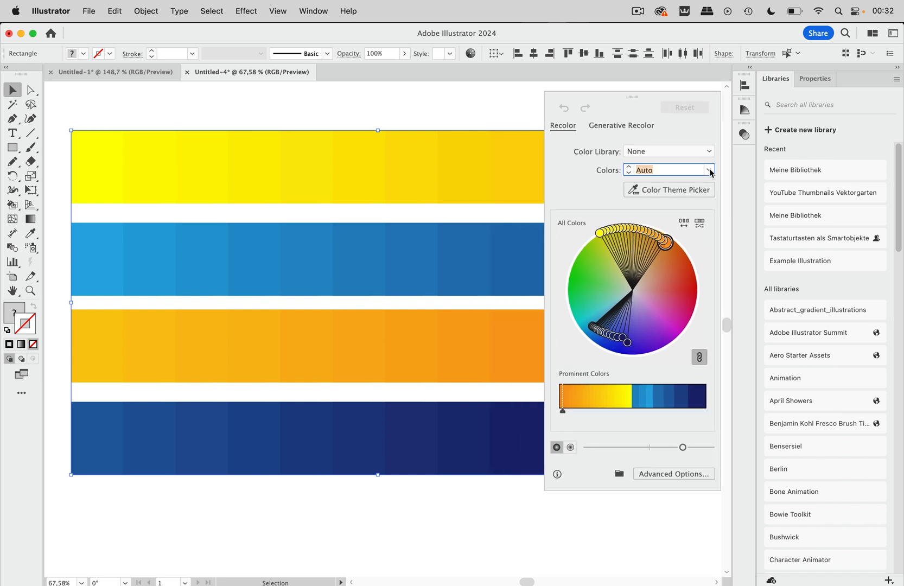
left_click(709, 170)
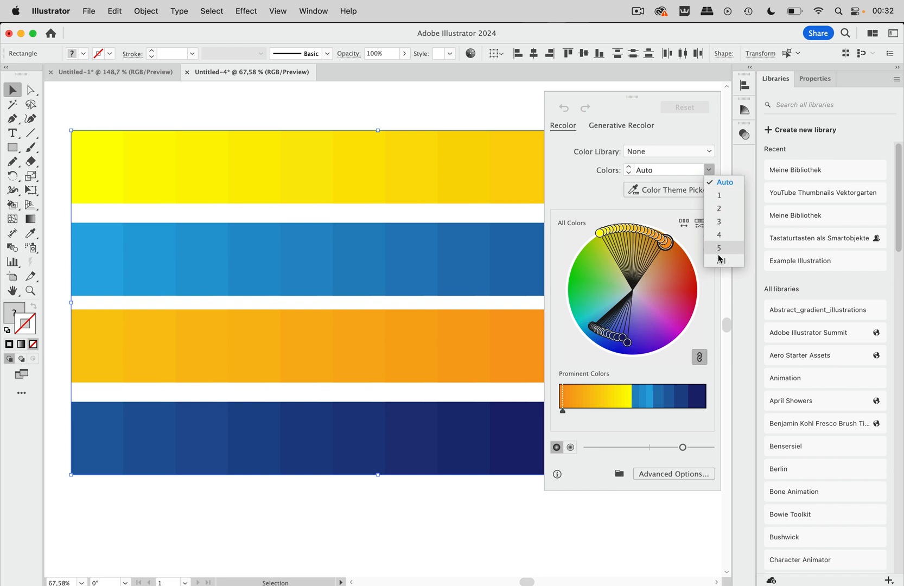
left_click(719, 247)
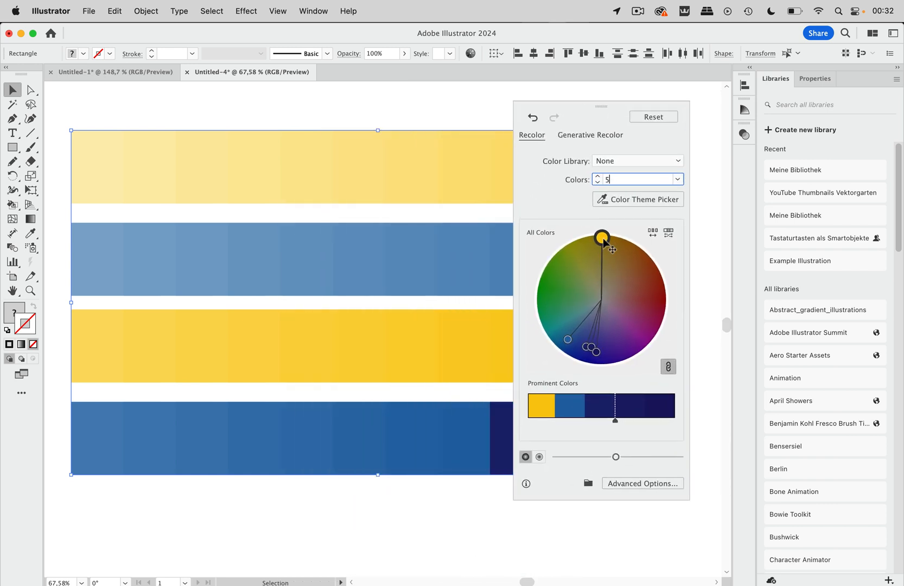
left_click(653, 117)
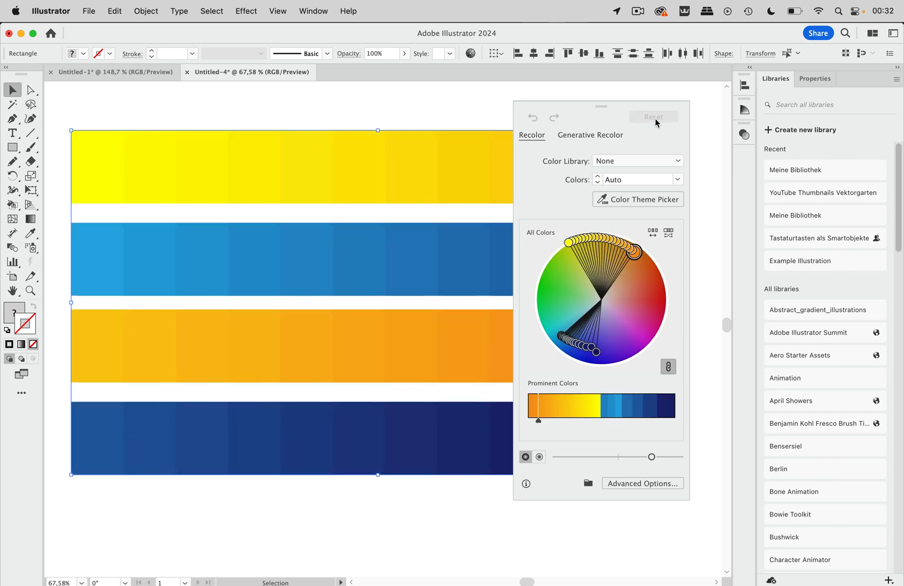
mouse_move(643, 483)
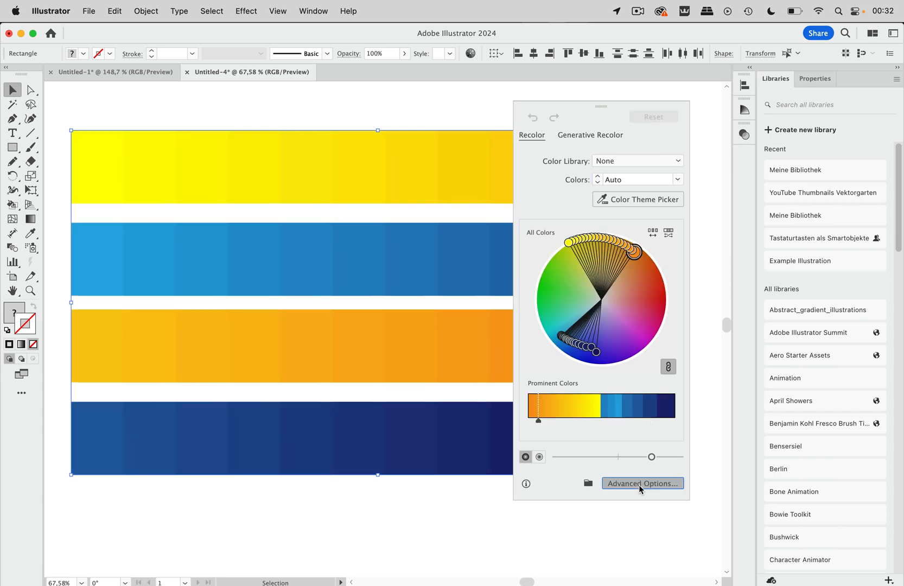
Step: Open Advanced Options, browse Harmony Rules without choosing one, and keep Colors on Auto
left_click(641, 483)
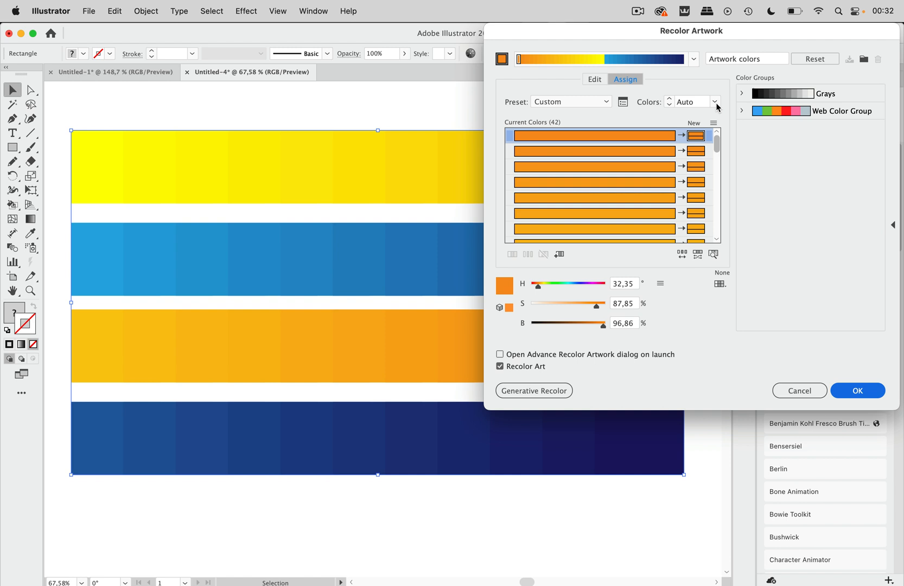
left_click(693, 58)
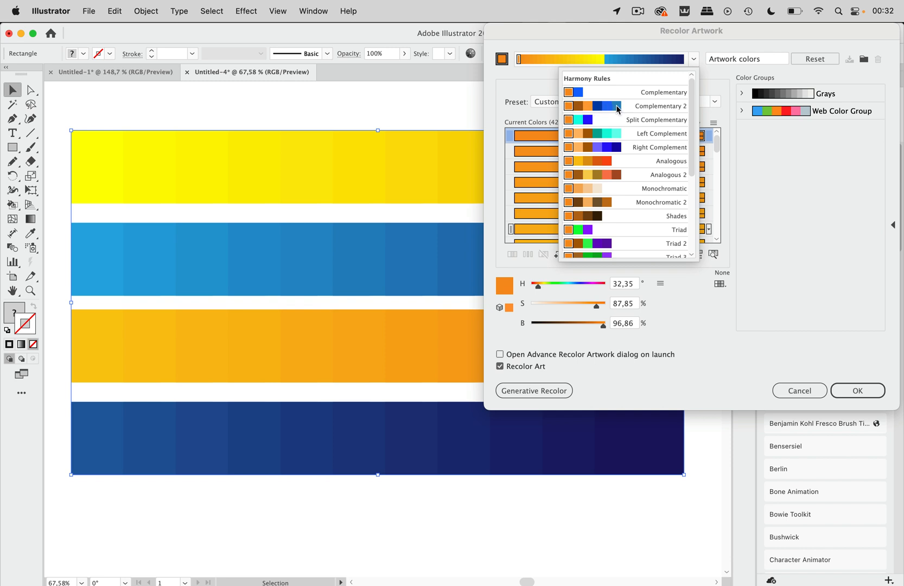
mouse_move(599, 109)
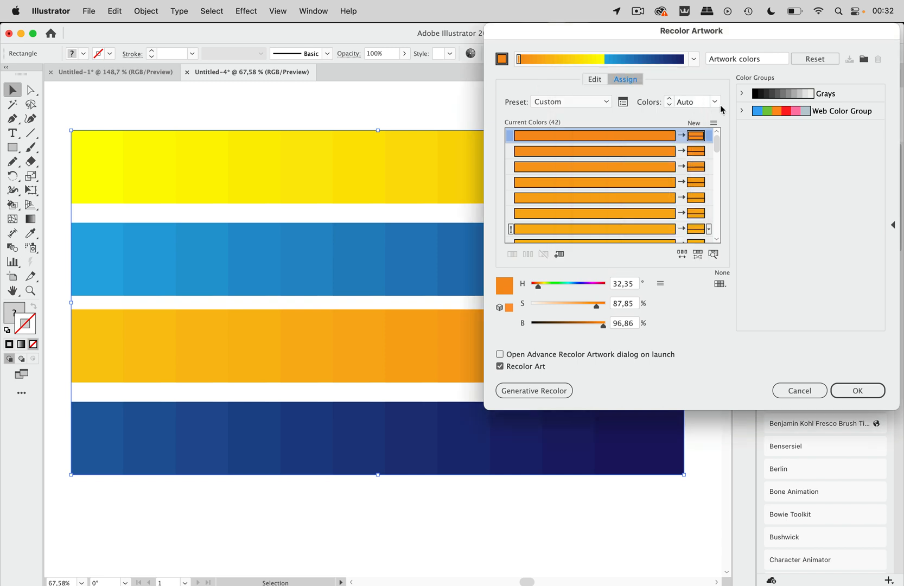
left_click(715, 101)
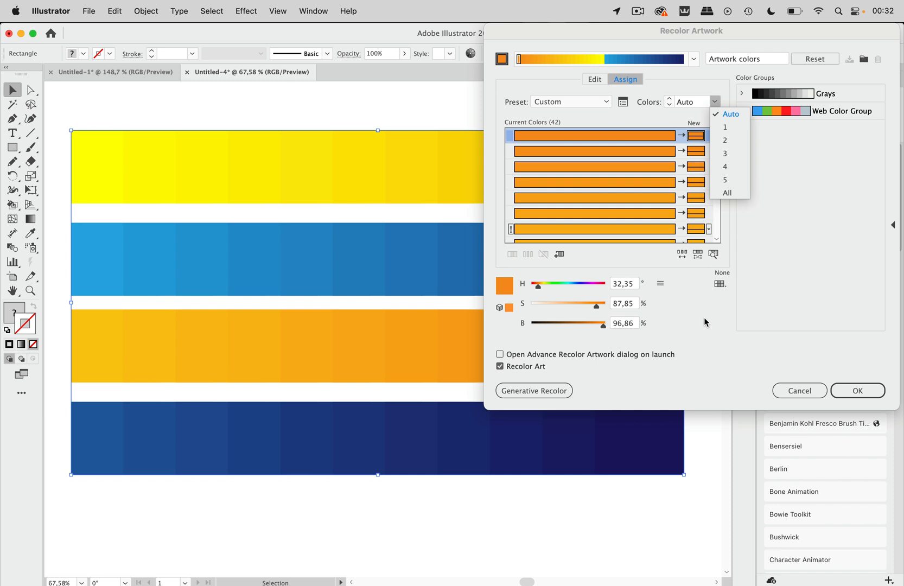
left_click(715, 102)
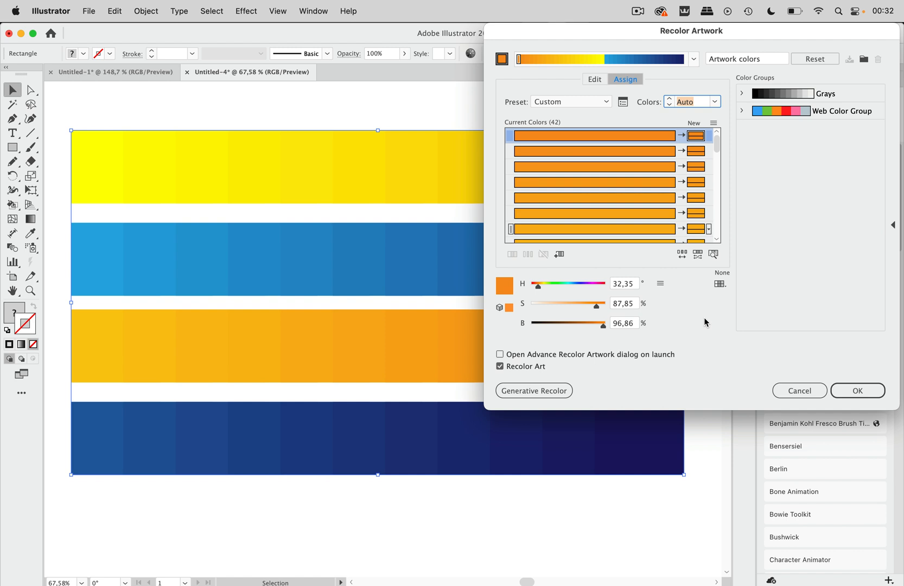
mouse_move(646, 271)
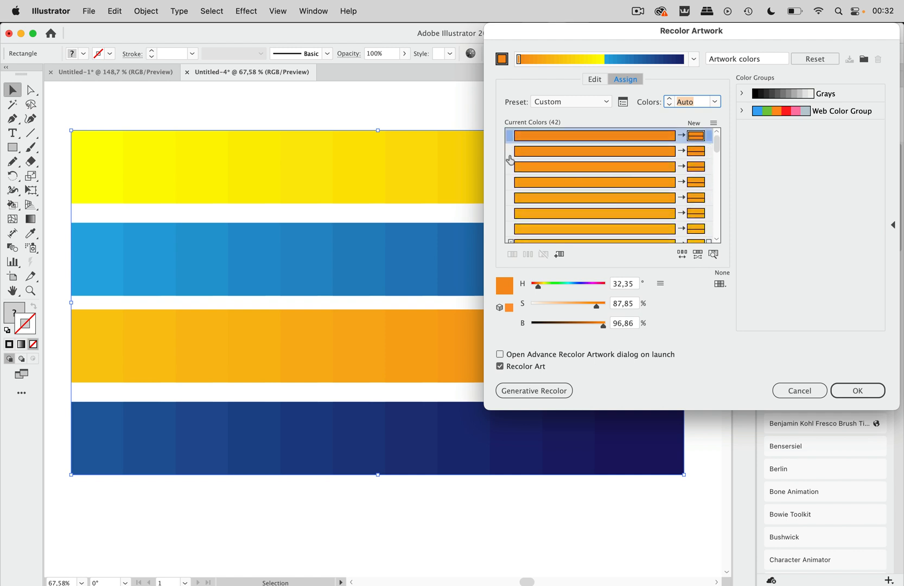
mouse_move(616, 191)
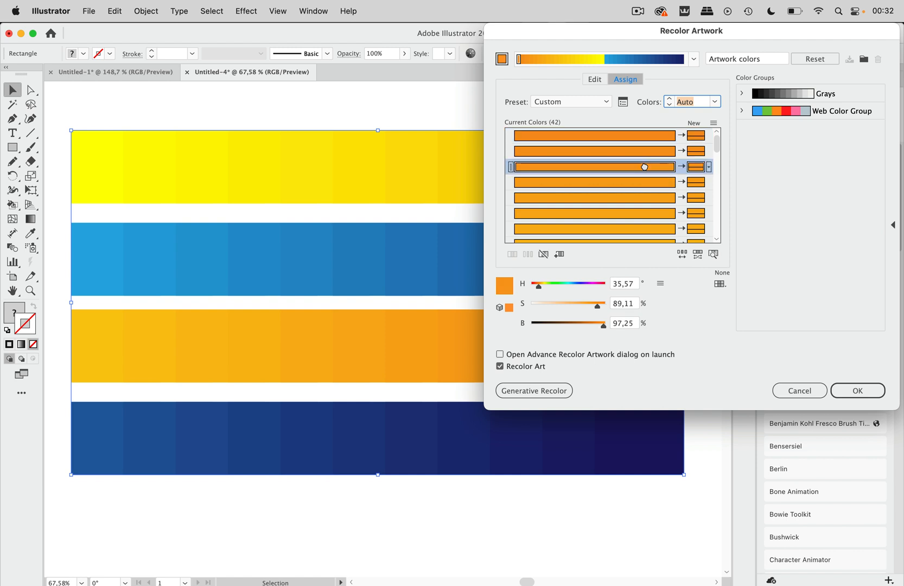
mouse_move(650, 176)
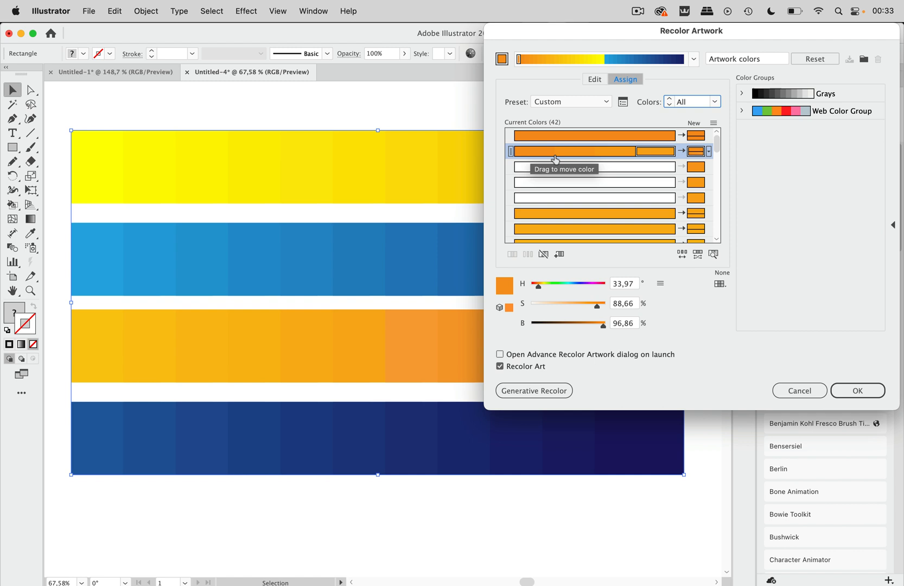
mouse_move(698, 152)
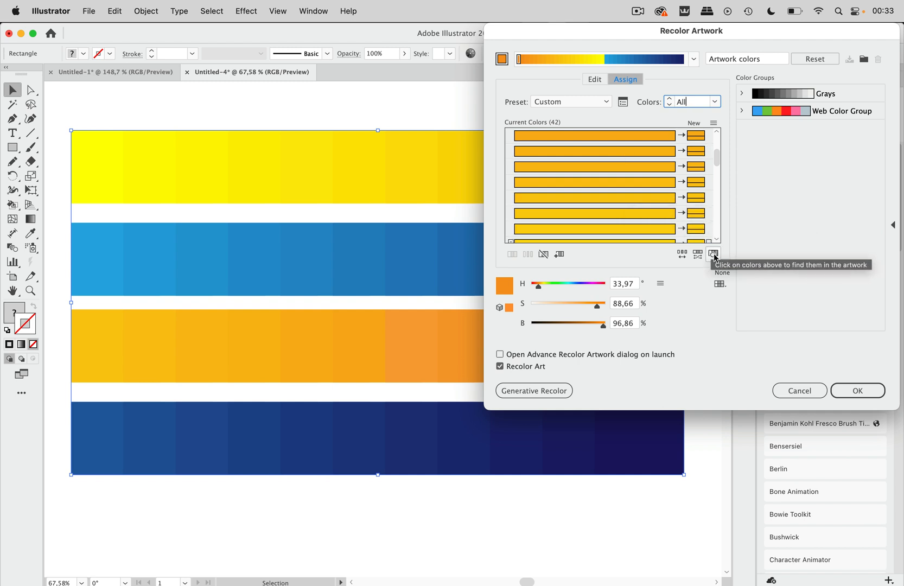
left_click(499, 366)
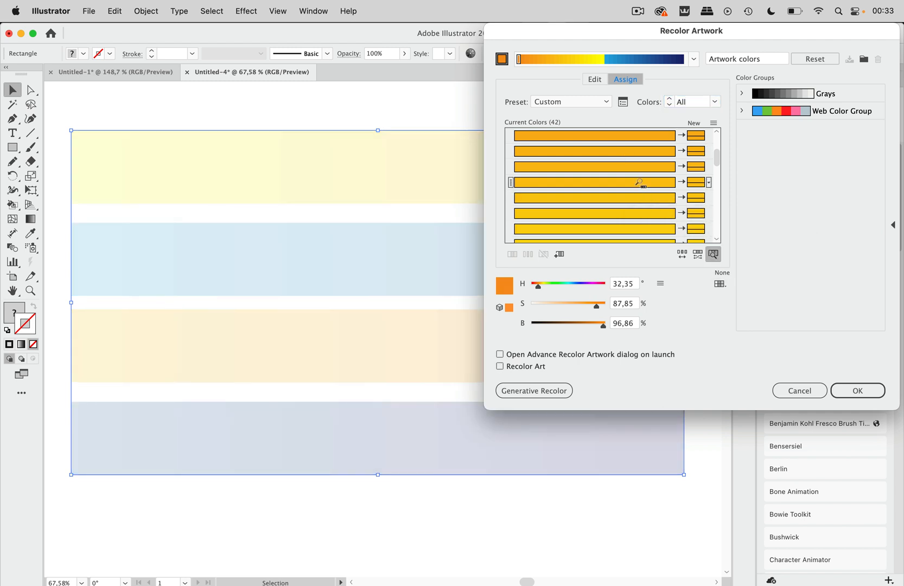
left_click(594, 182)
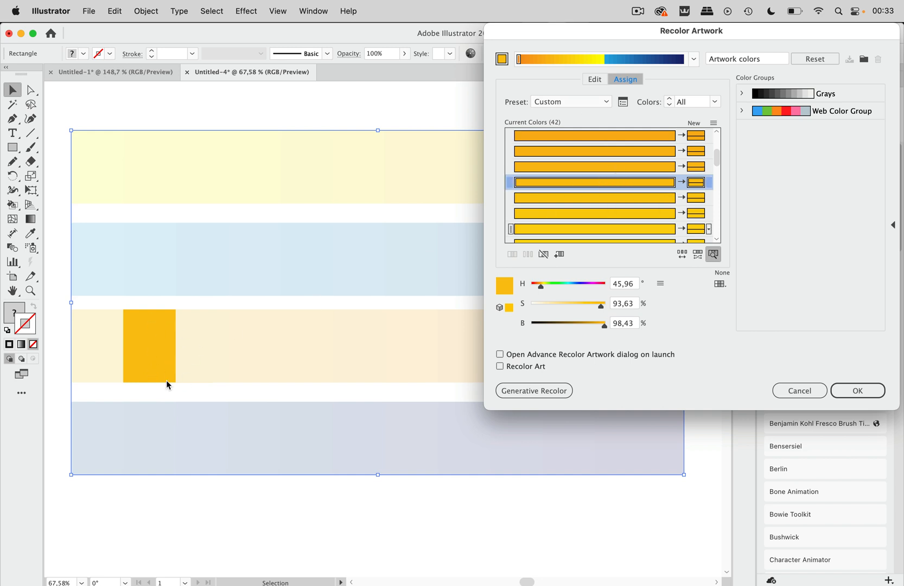
mouse_move(608, 223)
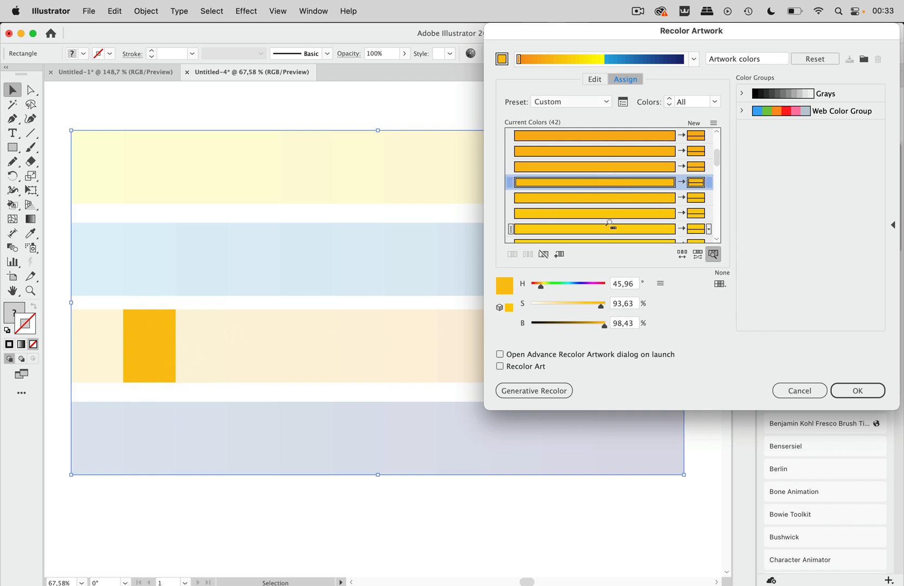
left_click(499, 372)
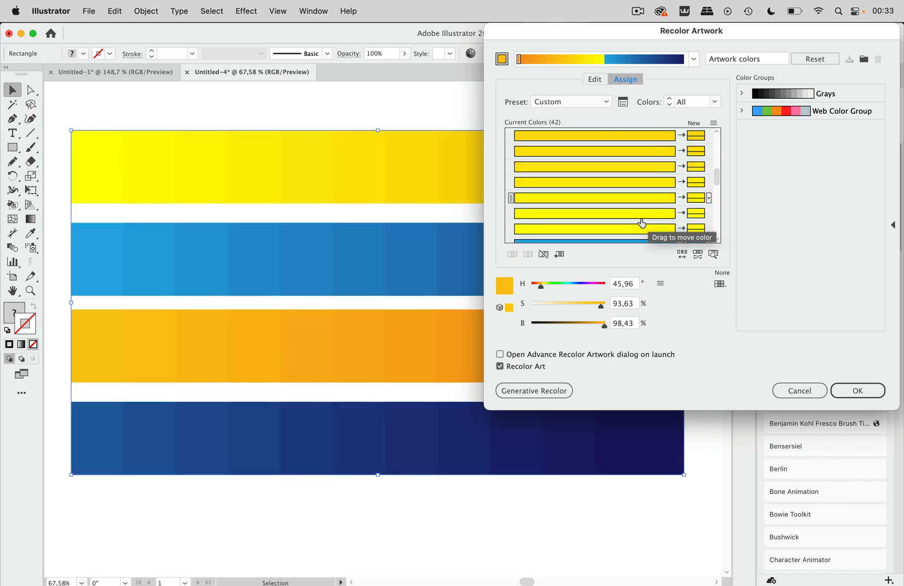
left_click(593, 197)
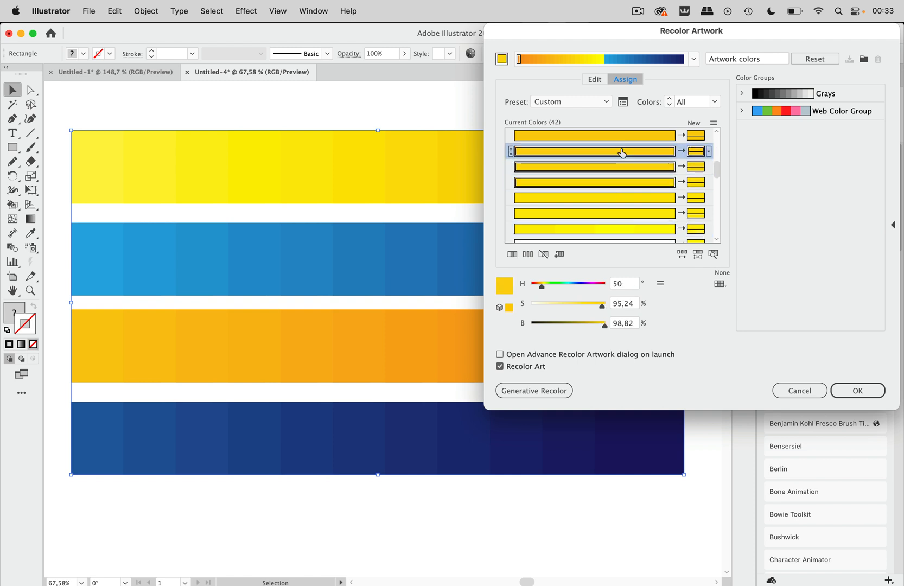
Step: Merge similar yellow rows, then select light and dark blue rows to merge
left_click(512, 254)
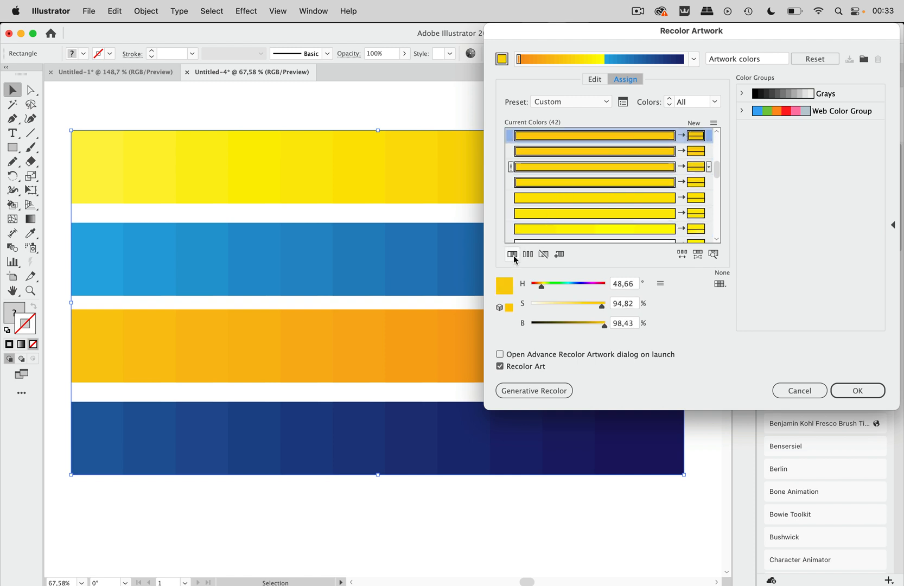
left_click(511, 254)
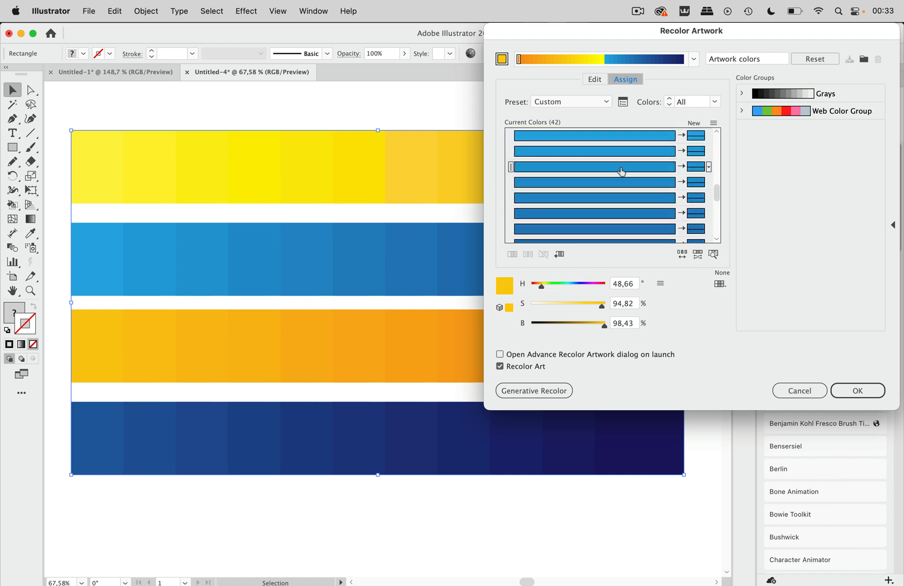
left_click(593, 182)
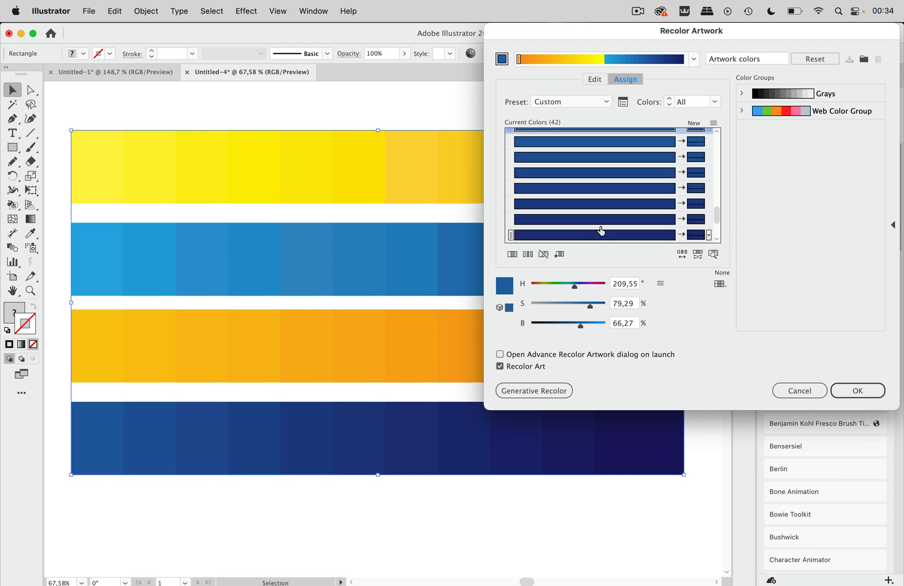
left_click(593, 172)
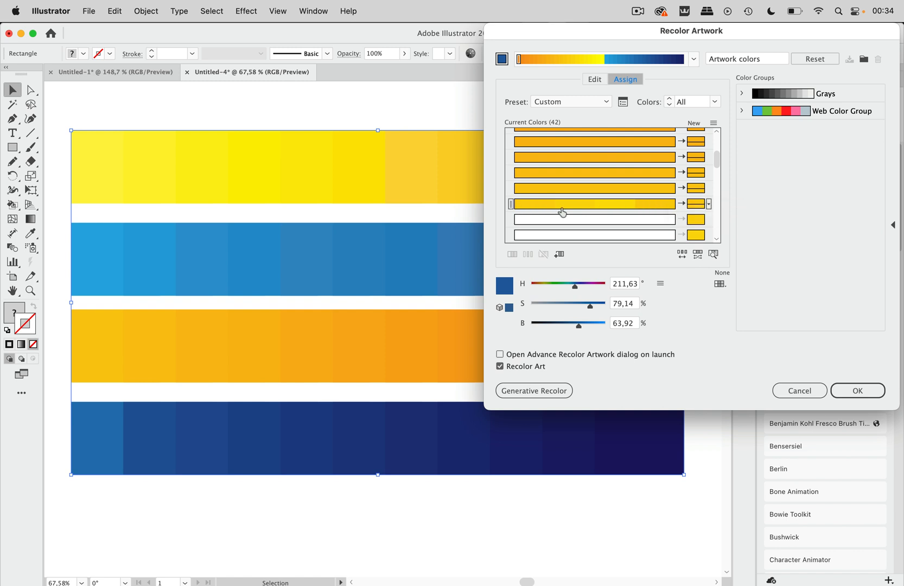
mouse_move(542, 210)
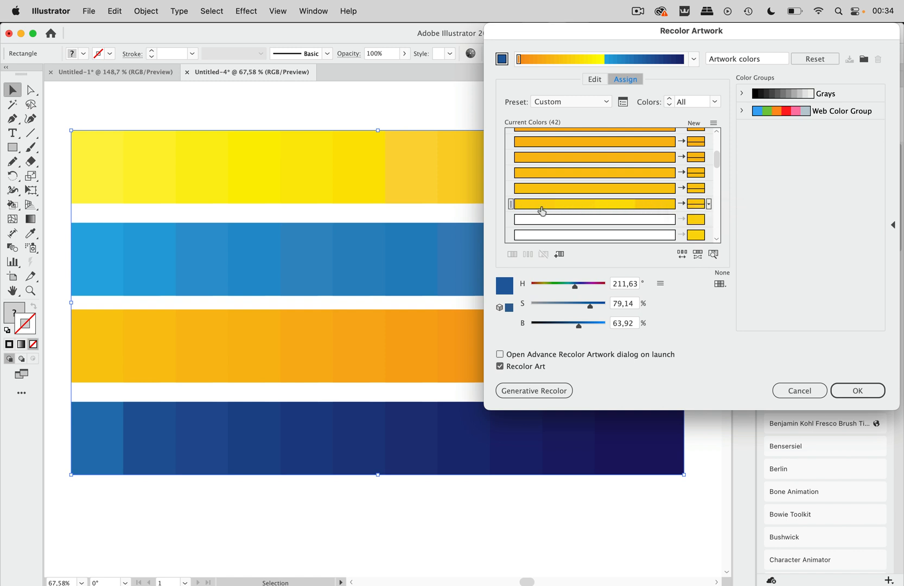
mouse_move(646, 205)
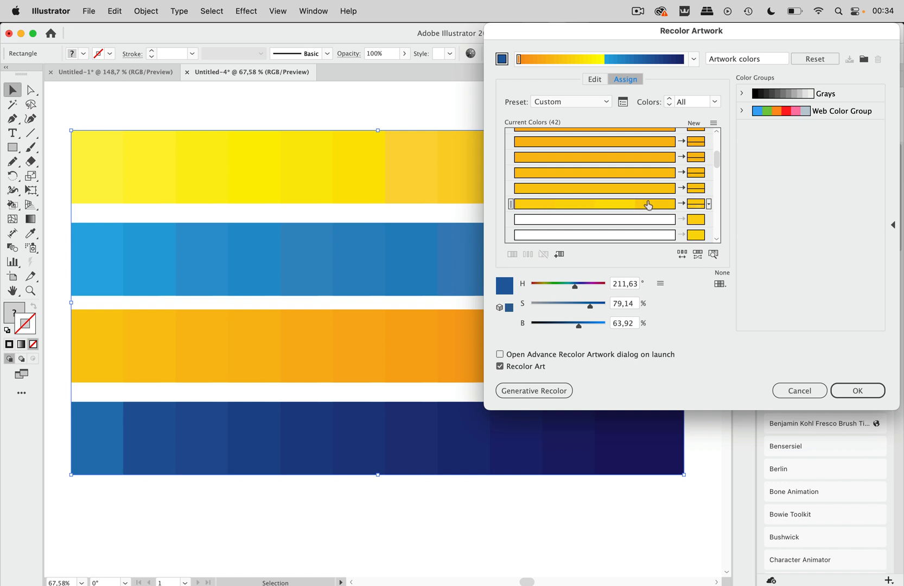
mouse_move(697, 207)
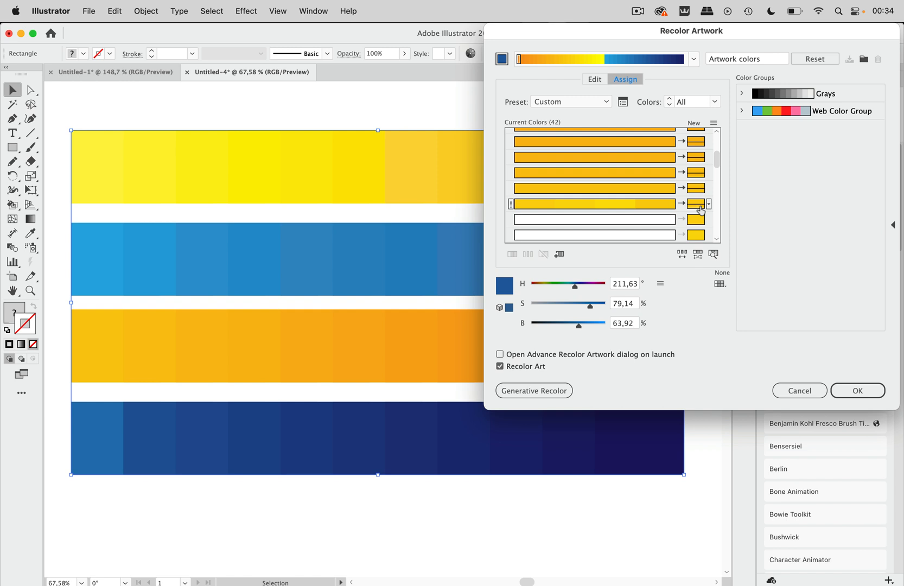
mouse_move(708, 208)
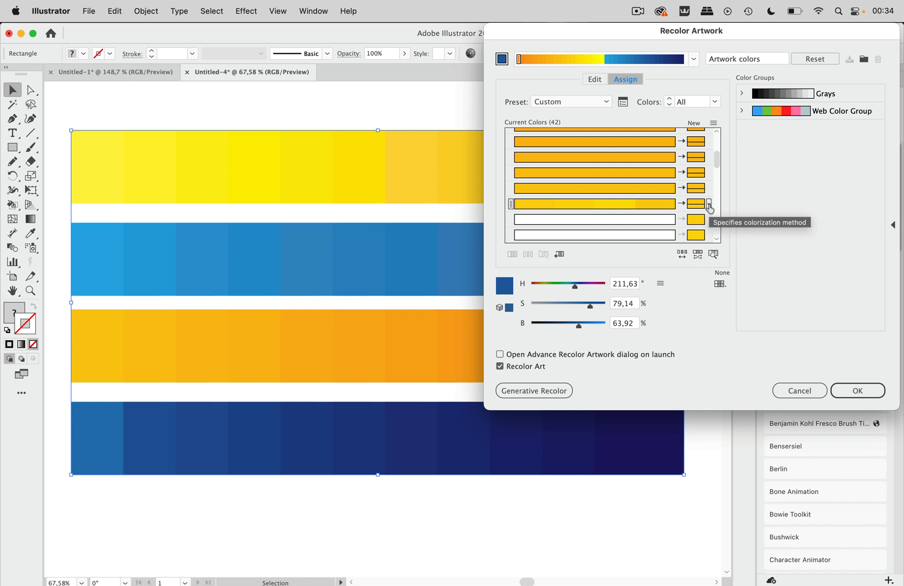
Step: Set the merged colour's colorization method to exact and apply the recolouring
left_click(709, 204)
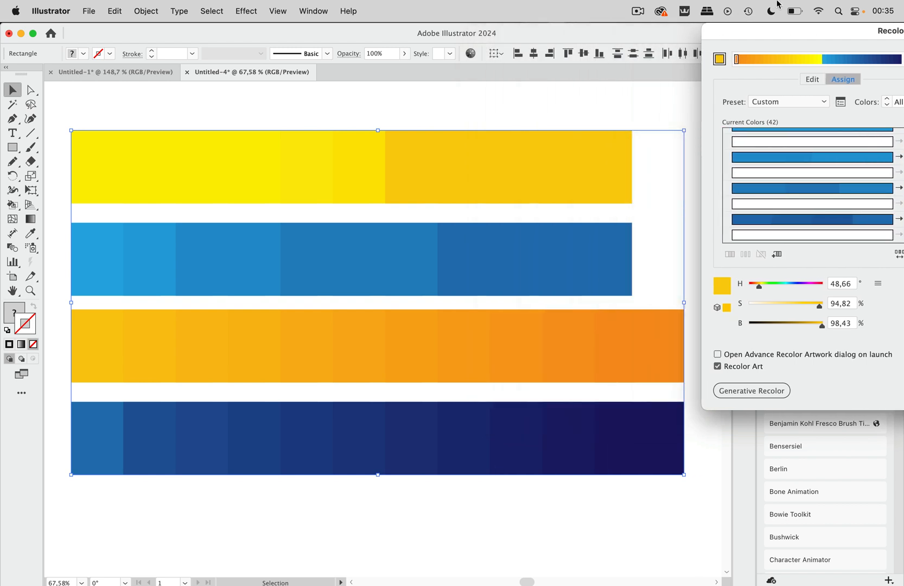
mouse_move(279, 275)
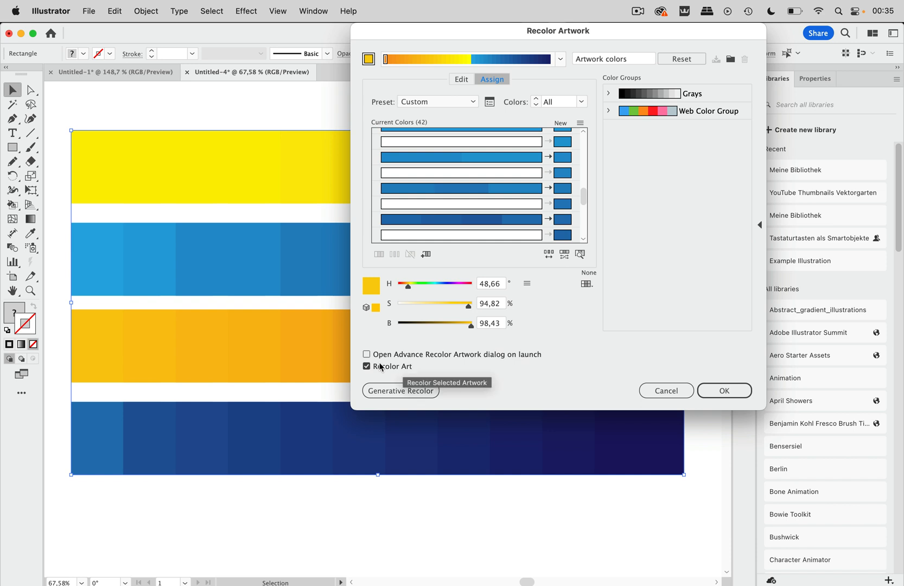
left_click(723, 390)
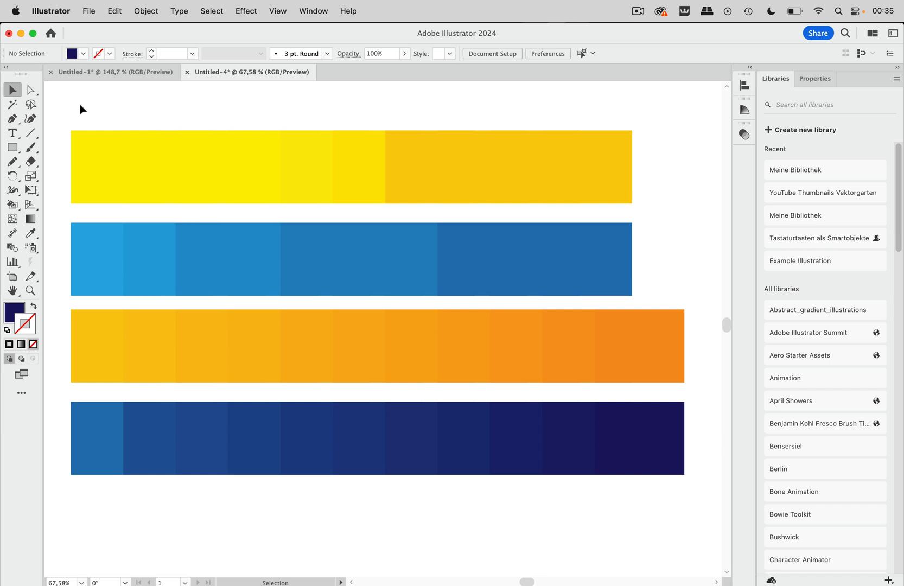
Step: Pick a yellow tile and select every rectangle sharing its fill colour
left_click(428, 167)
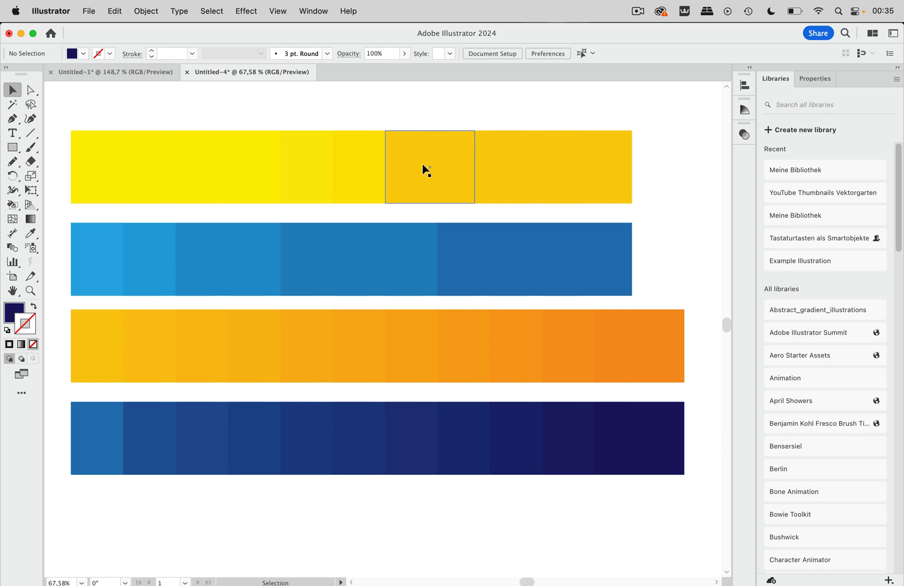
left_click(428, 167)
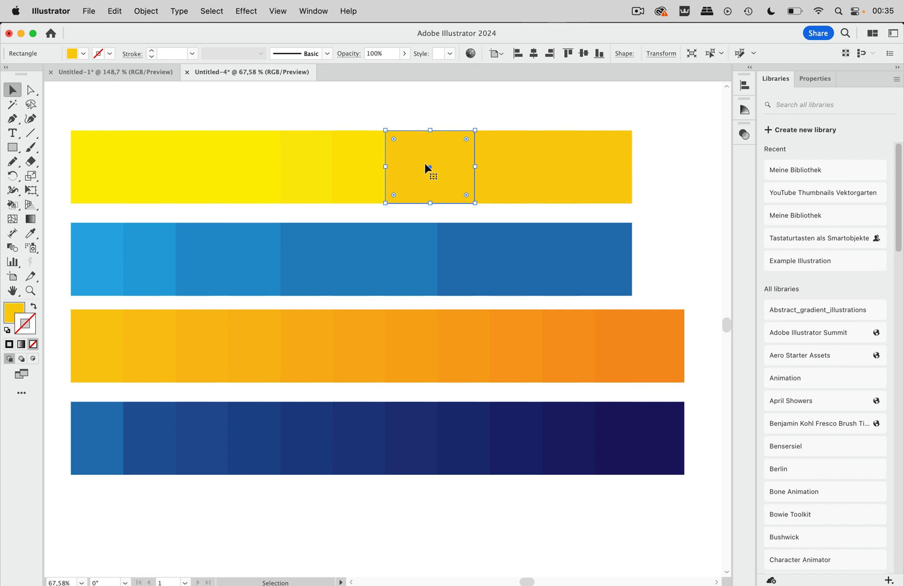
left_click(212, 11)
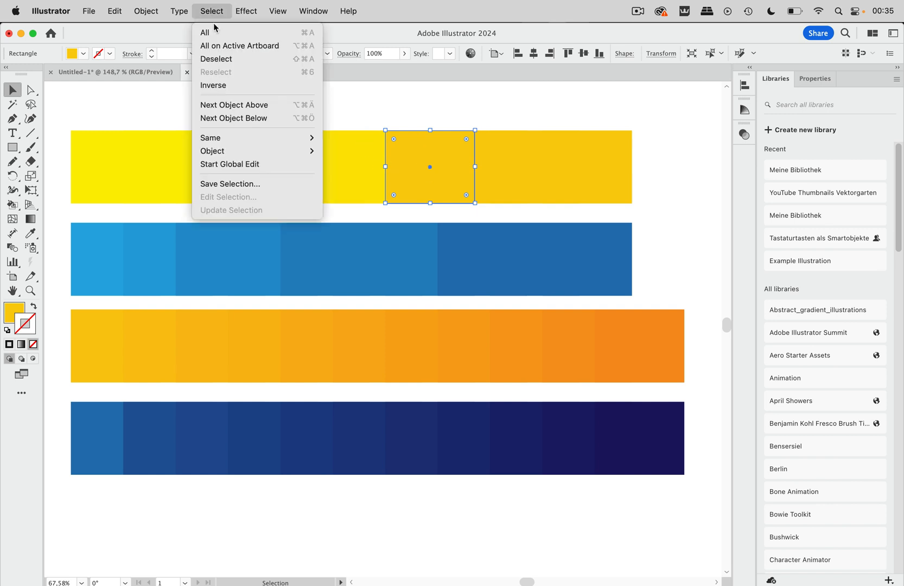
mouse_move(211, 137)
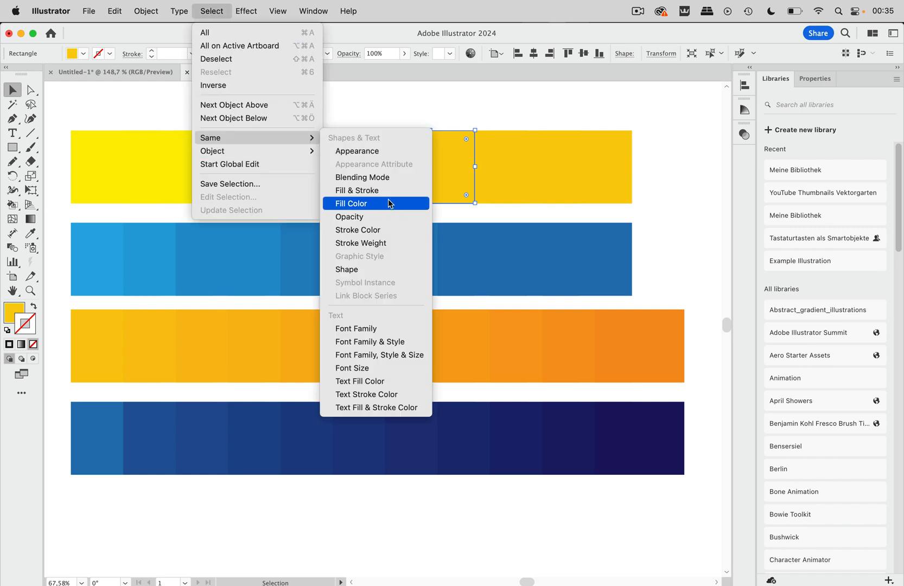
left_click(349, 203)
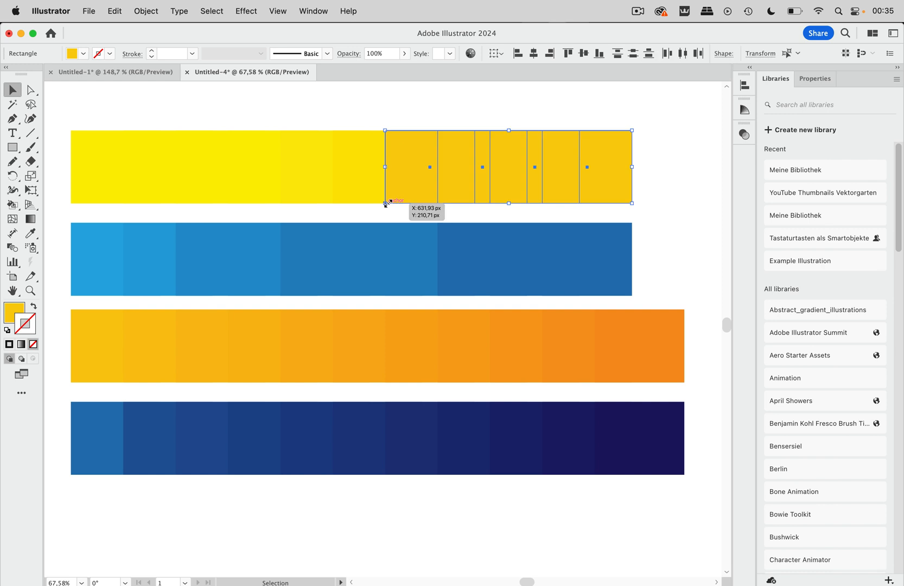
mouse_move(525, 187)
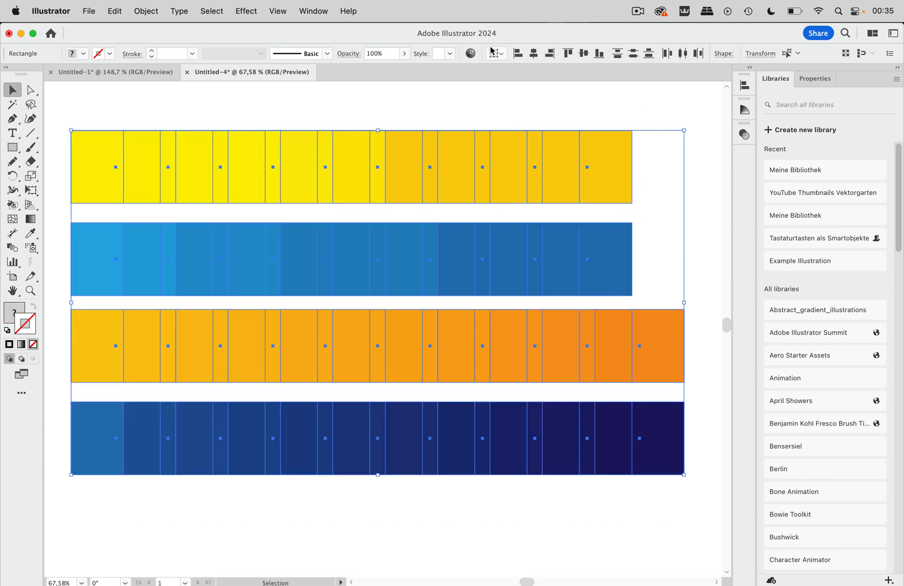
Step: Open the Pathfinder panel from the Window menu
left_click(312, 10)
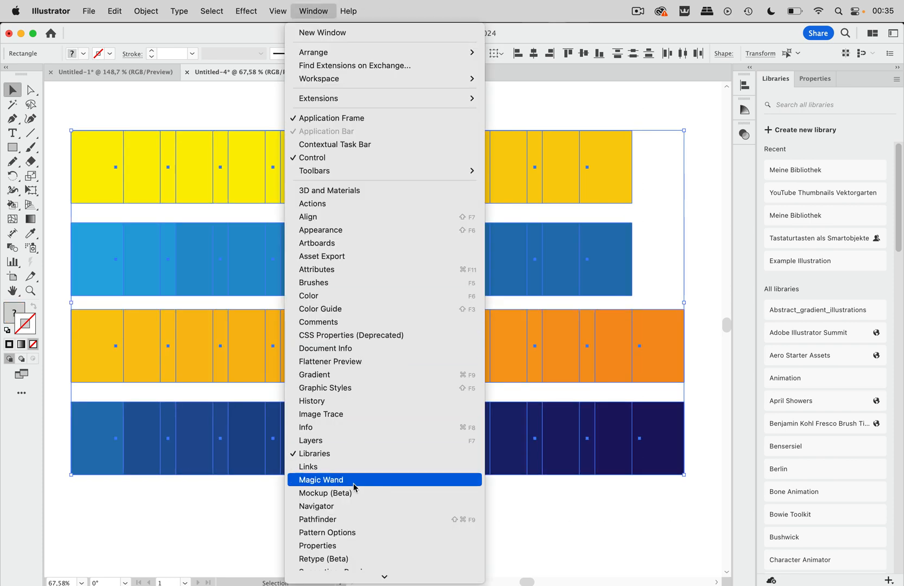
left_click(318, 518)
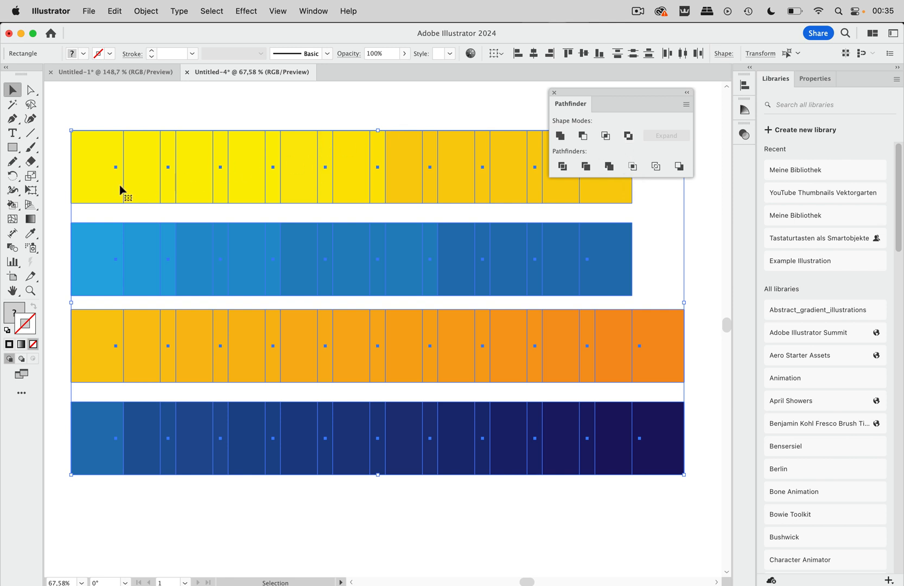
mouse_move(433, 185)
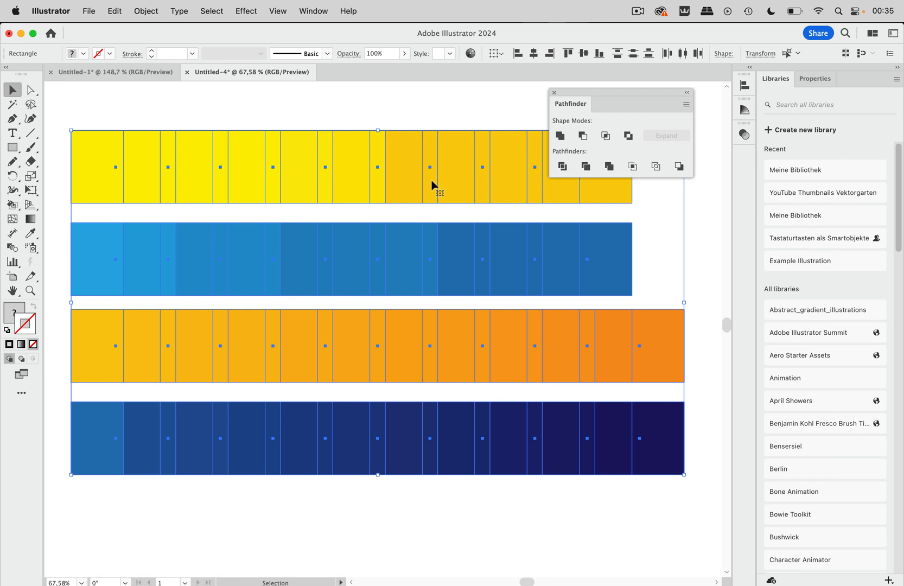
mouse_move(609, 166)
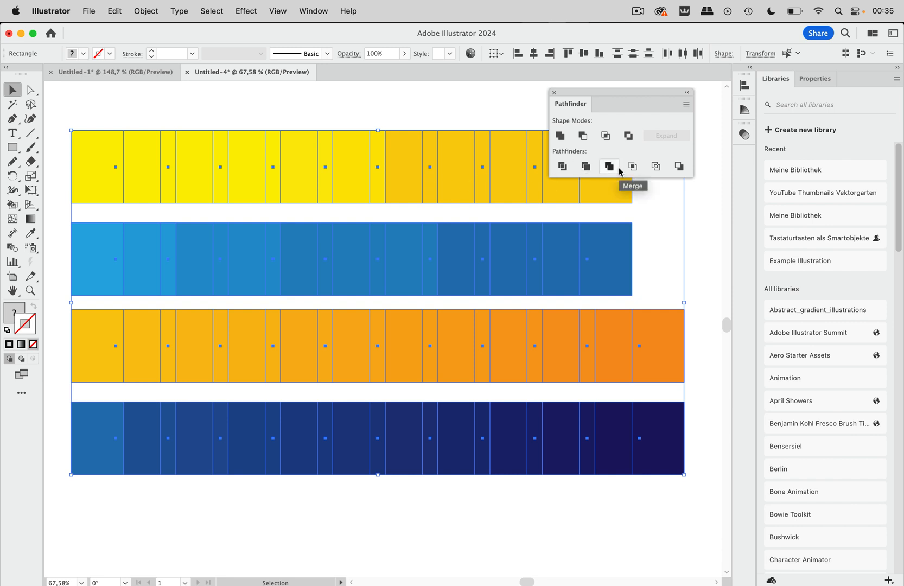